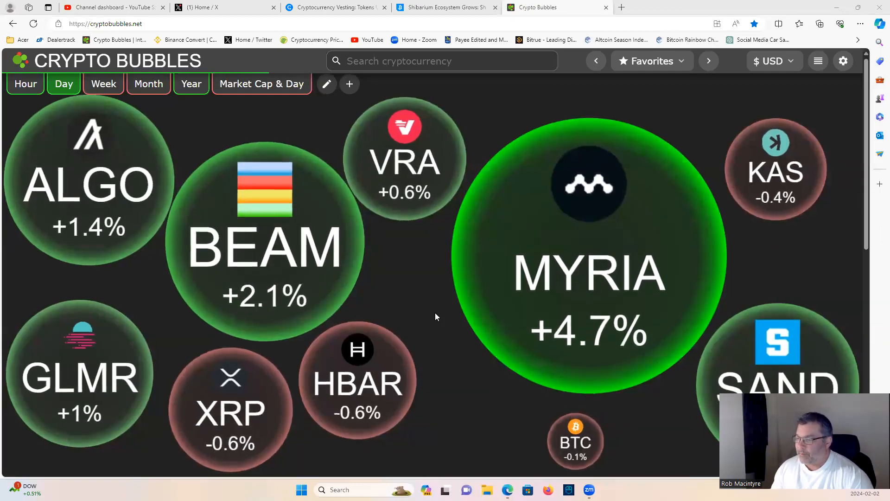
# Step: Check Bitcoin's and then JasmyCoin's price cards, leaving Watchlist 1's bubbles on screen
pyautogui.click(575, 441)
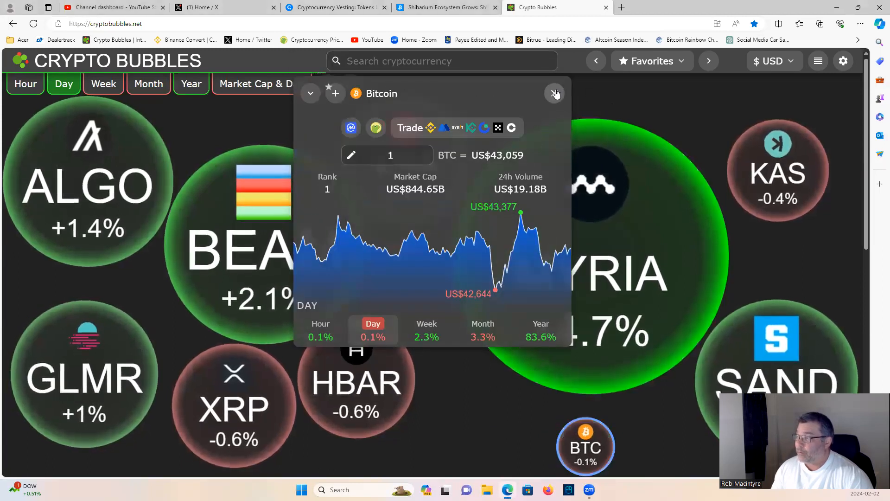
pyautogui.click(555, 93)
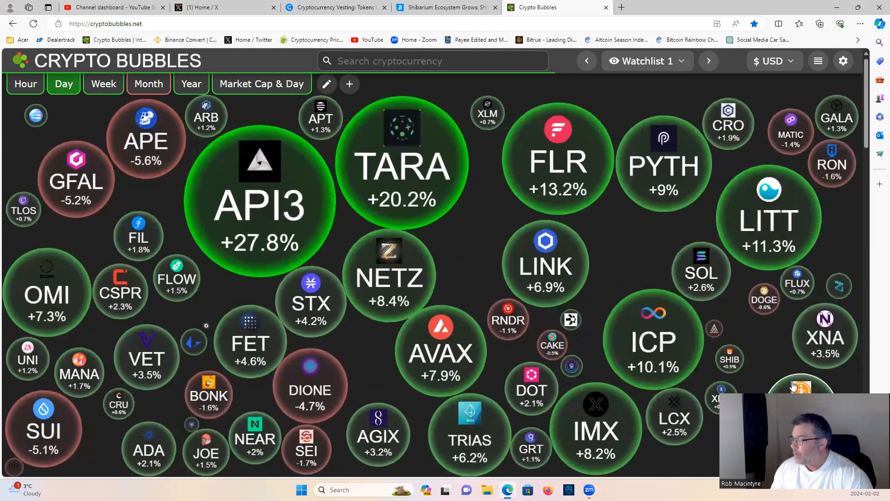
pyautogui.click(799, 385)
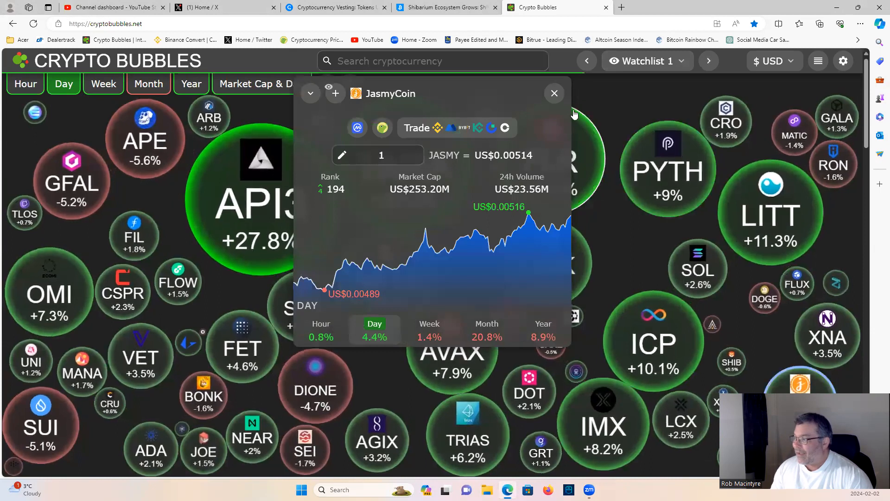
pyautogui.click(554, 92)
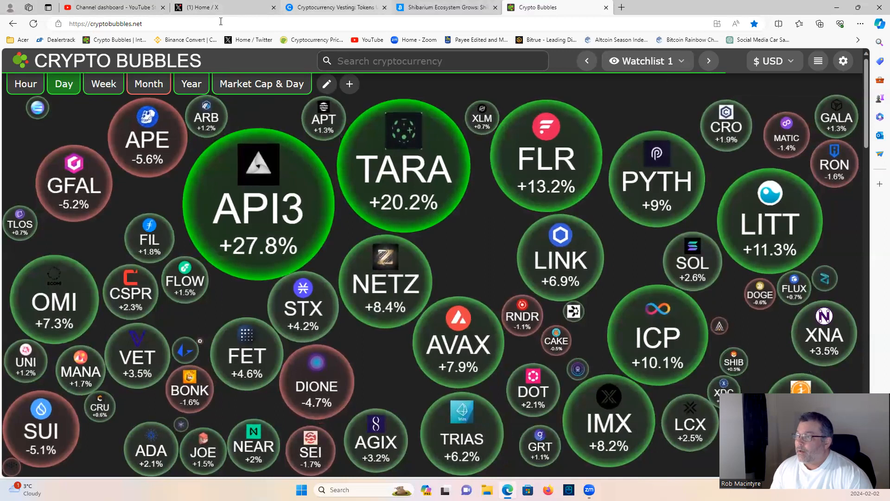
# Step: Switch to CryptoRank's Token Unlocks calendar and scan the unlocks from Feb 1 downward
pyautogui.click(335, 7)
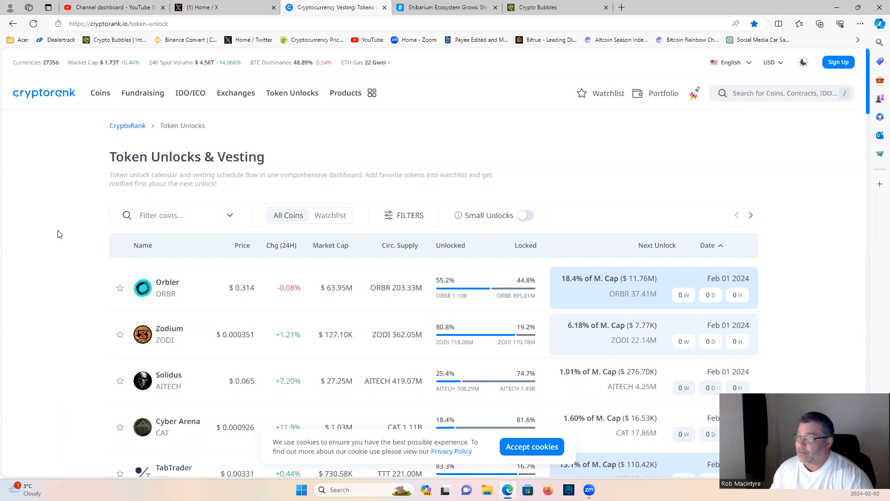
pyautogui.moveTo(66, 223)
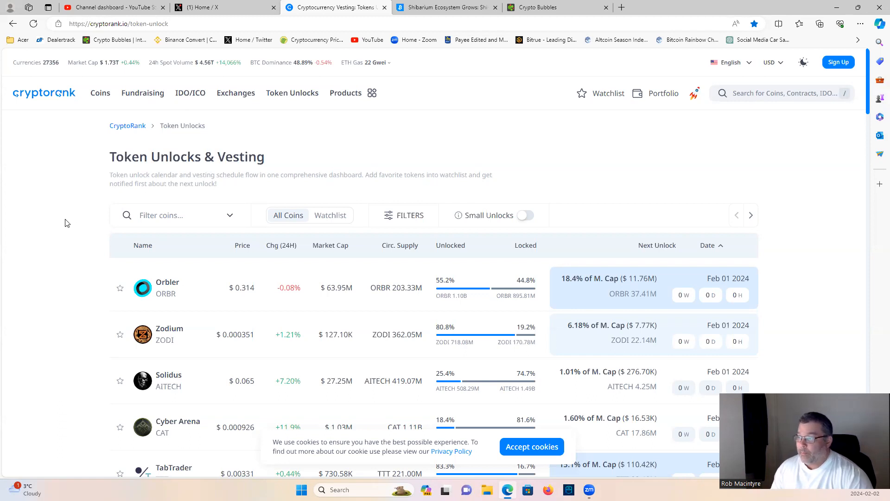
pyautogui.scroll(-3)
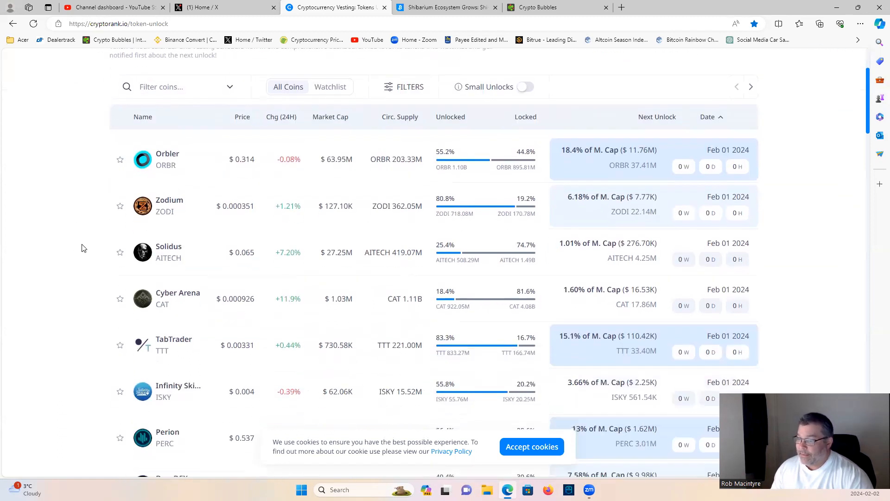
pyautogui.scroll(-3)
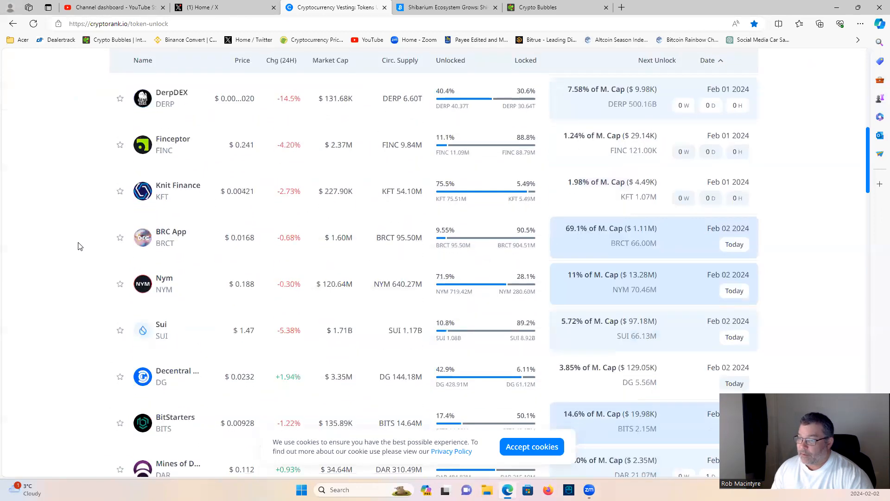
pyautogui.scroll(-3)
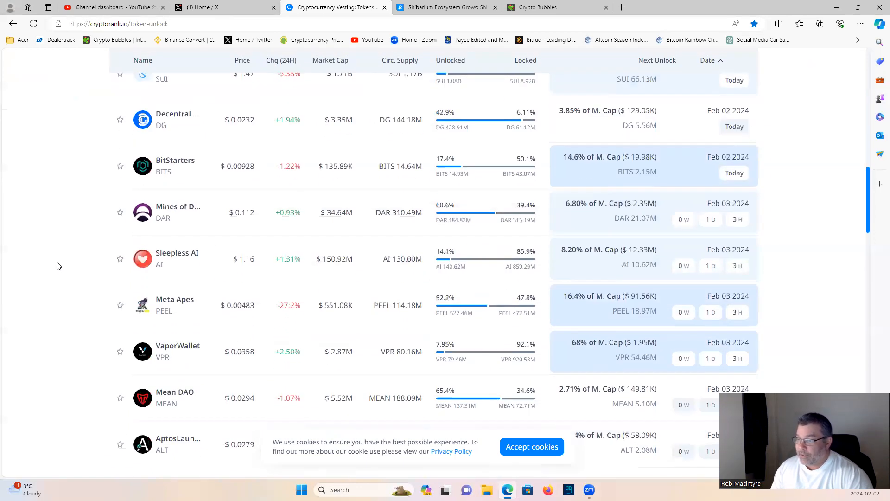
pyautogui.scroll(-3)
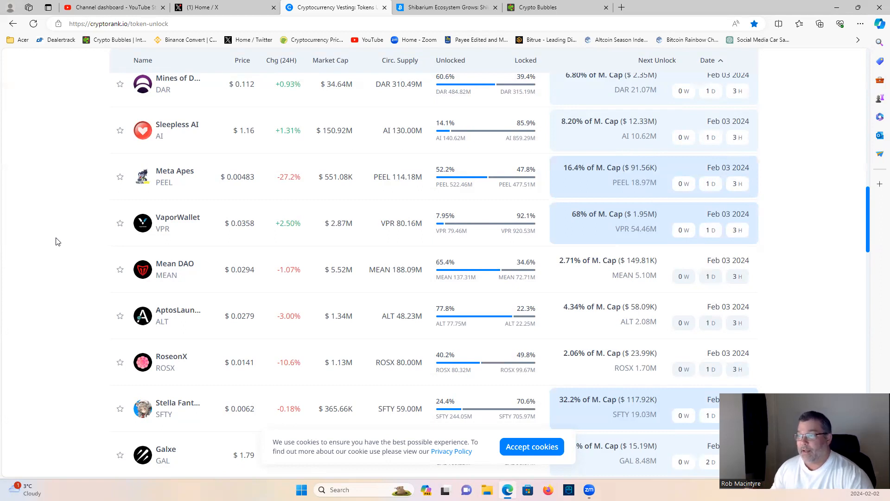
# Step: Continue down the unlock table to about Feb 06, then return to the top of the list
pyautogui.scroll(-3)
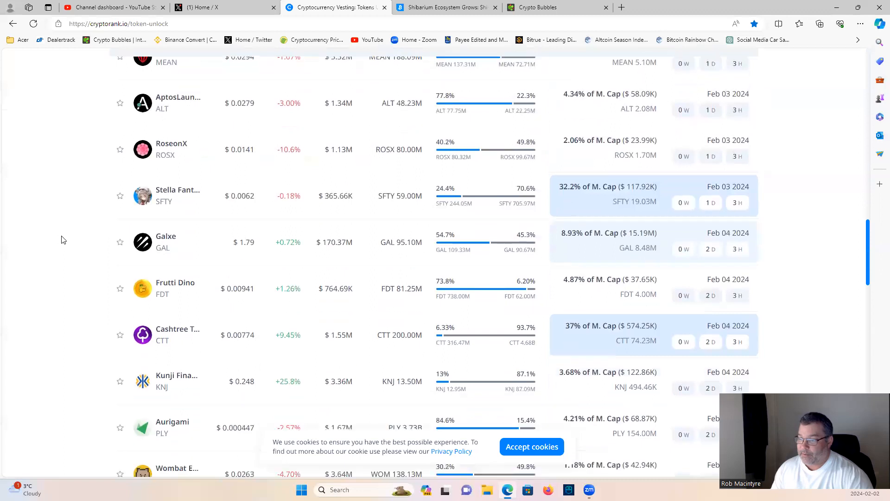
pyautogui.scroll(-3)
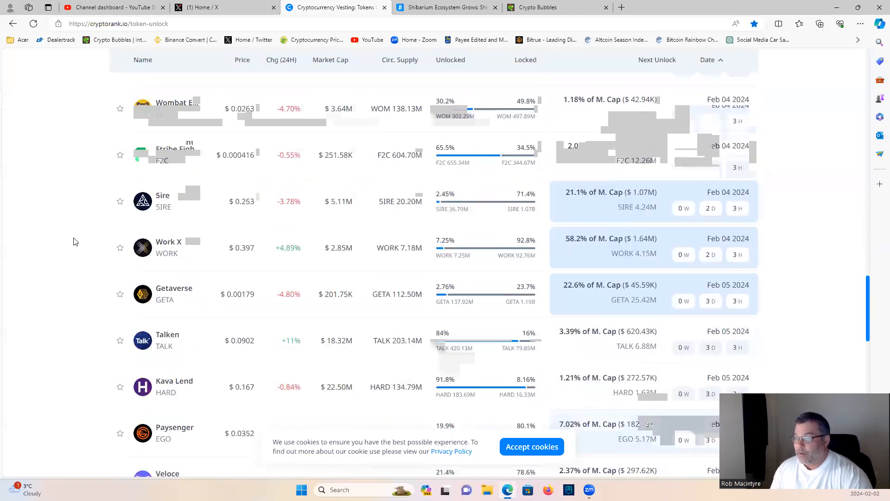
pyautogui.scroll(-3)
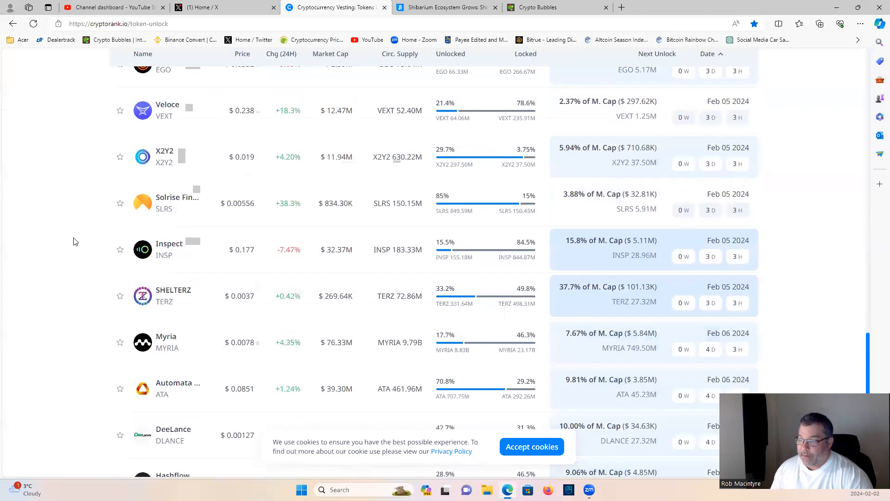
pyautogui.scroll(3)
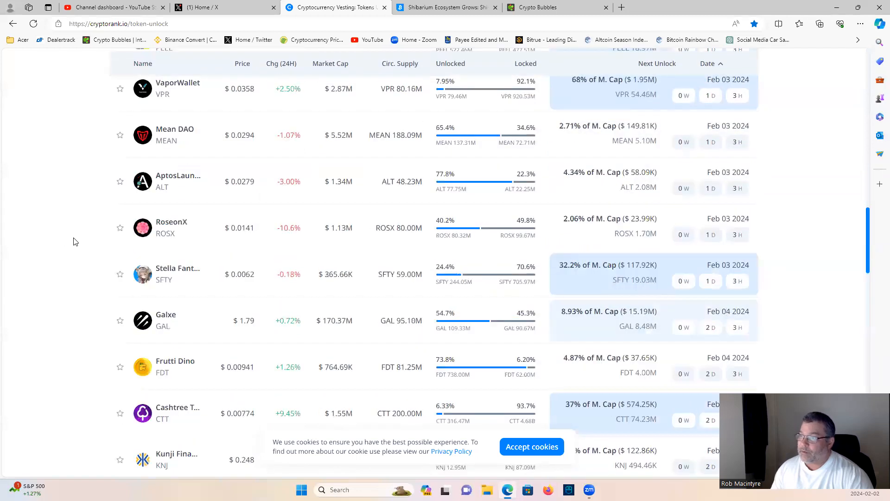
pyautogui.scroll(3)
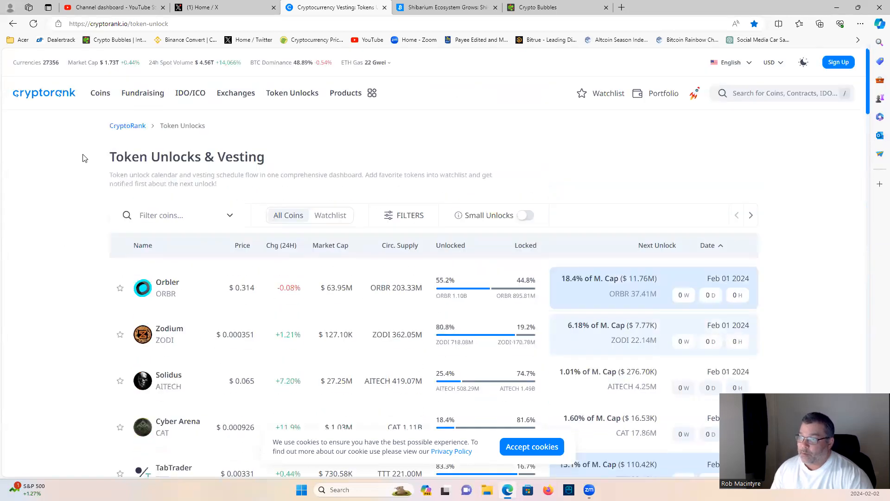
pyautogui.moveTo(469, 107)
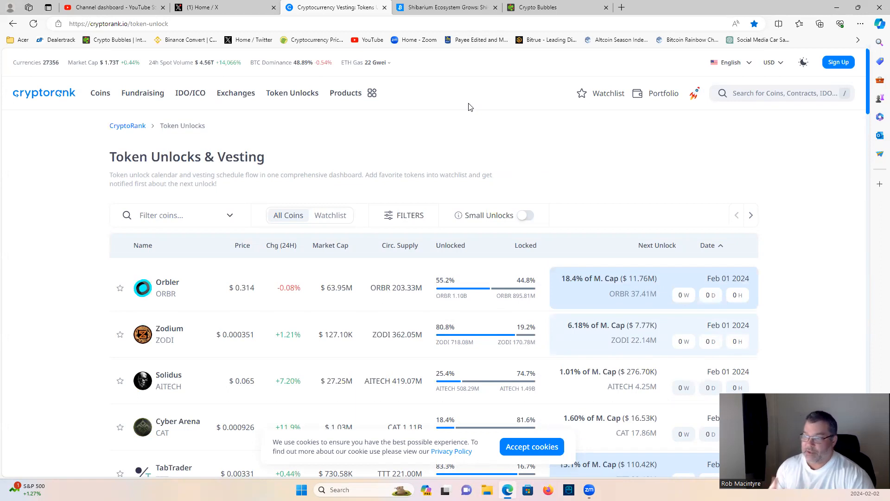
pyautogui.moveTo(339, 140)
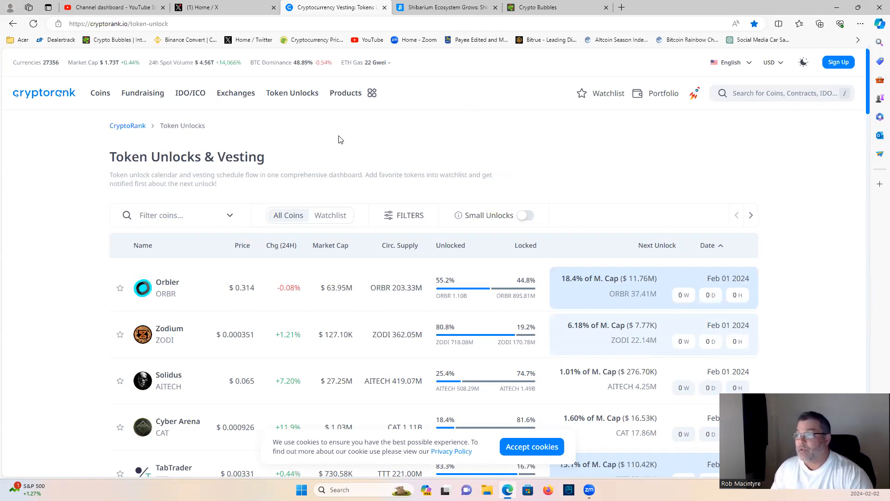
pyautogui.moveTo(74, 138)
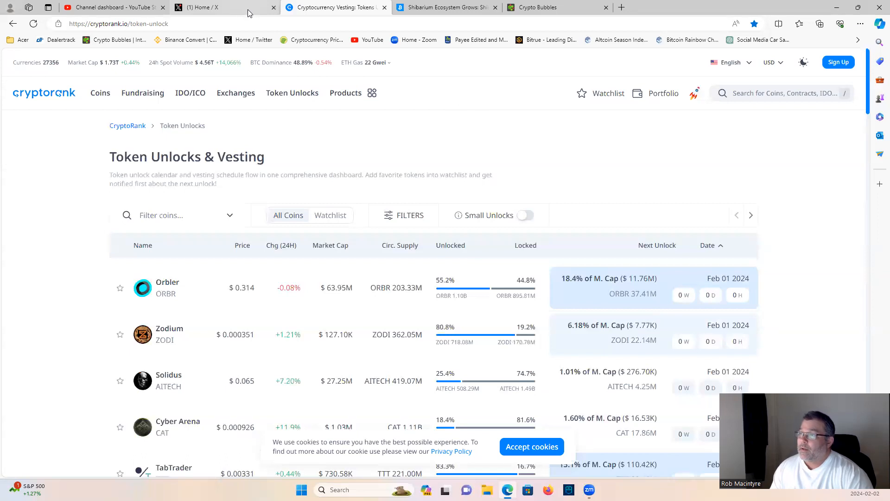
pyautogui.moveTo(334, 7)
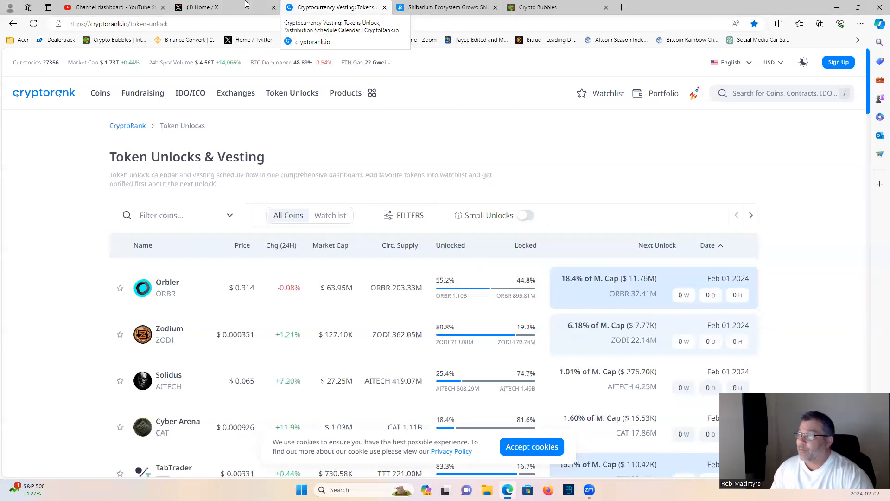
# Step: Switch to Kyren's X post and enlarge its Top Crypto Sectors for the Bull Run infographic
pyautogui.click(204, 6)
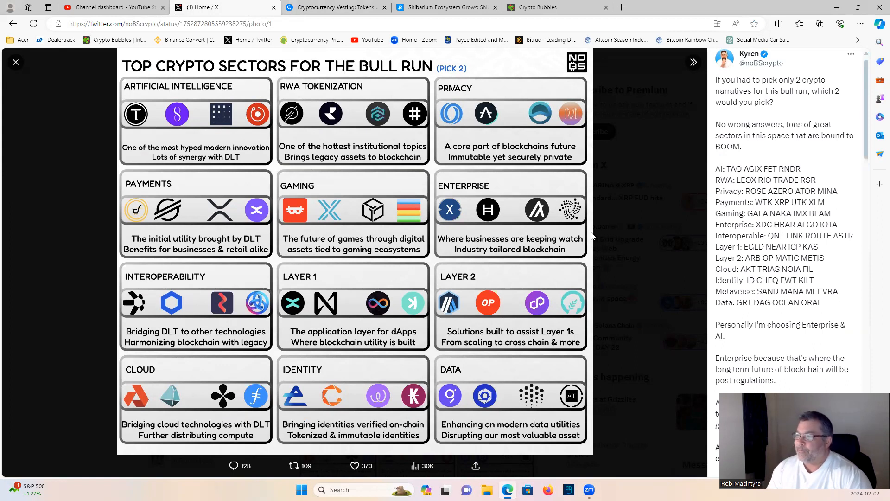
pyautogui.moveTo(370, 307)
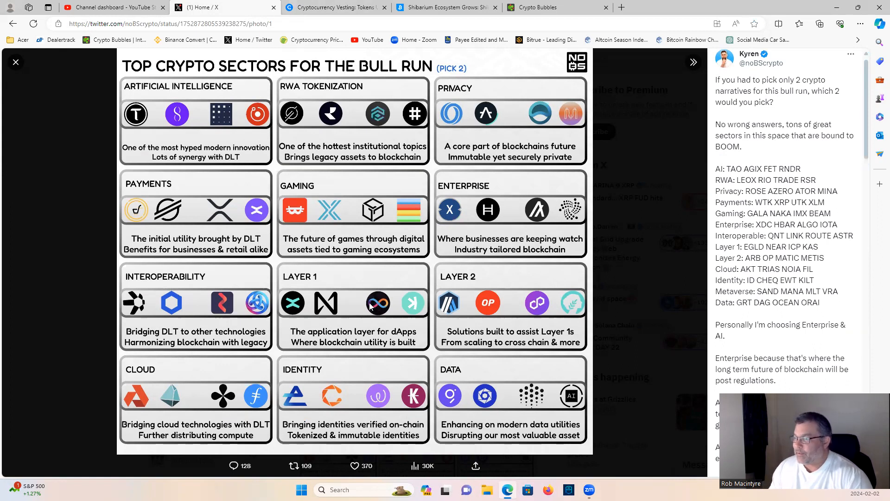
pyautogui.moveTo(156, 186)
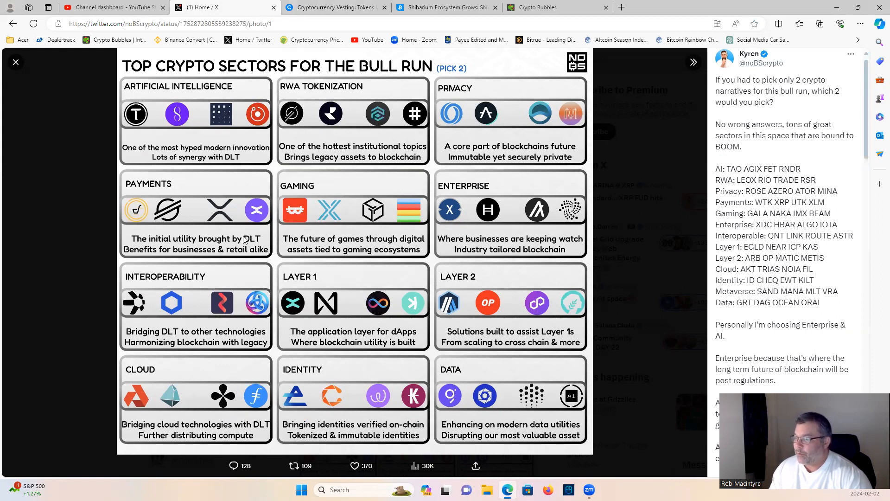
pyautogui.moveTo(289, 349)
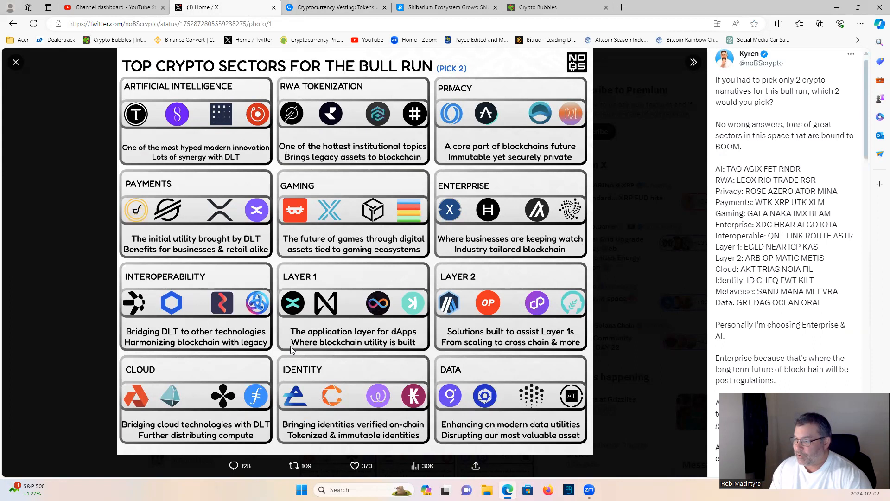
pyautogui.moveTo(91, 143)
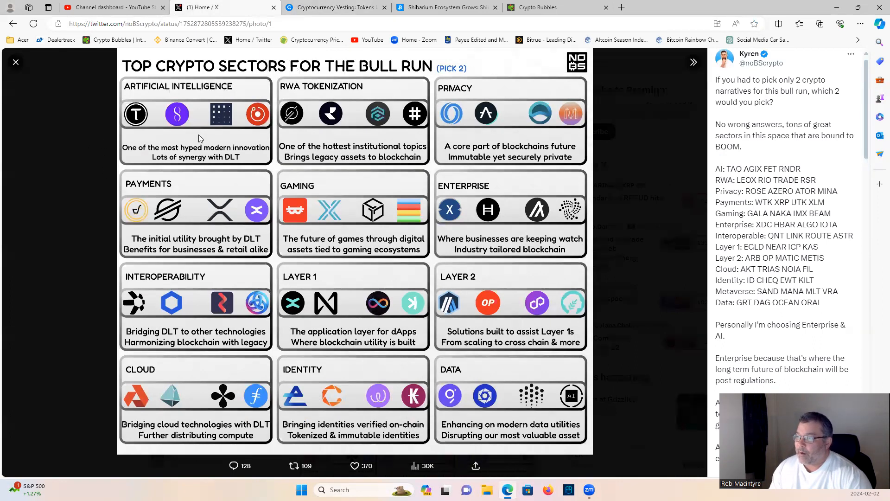
pyautogui.moveTo(232, 136)
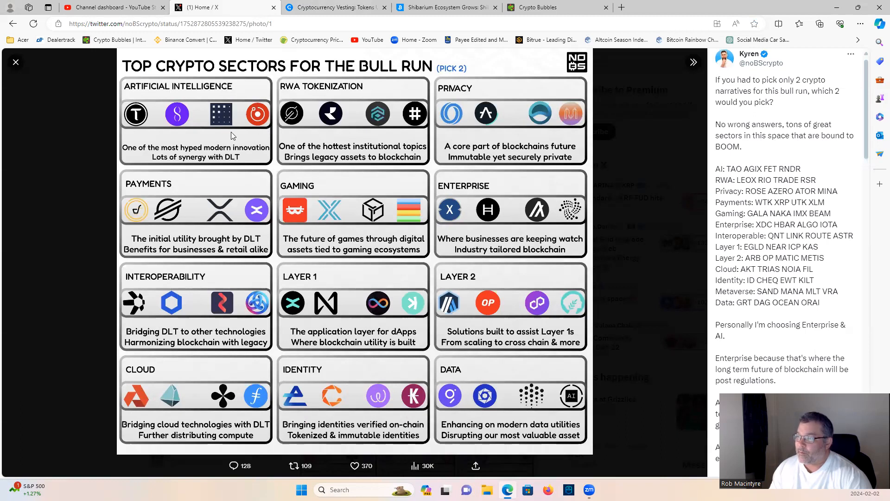
pyautogui.moveTo(259, 141)
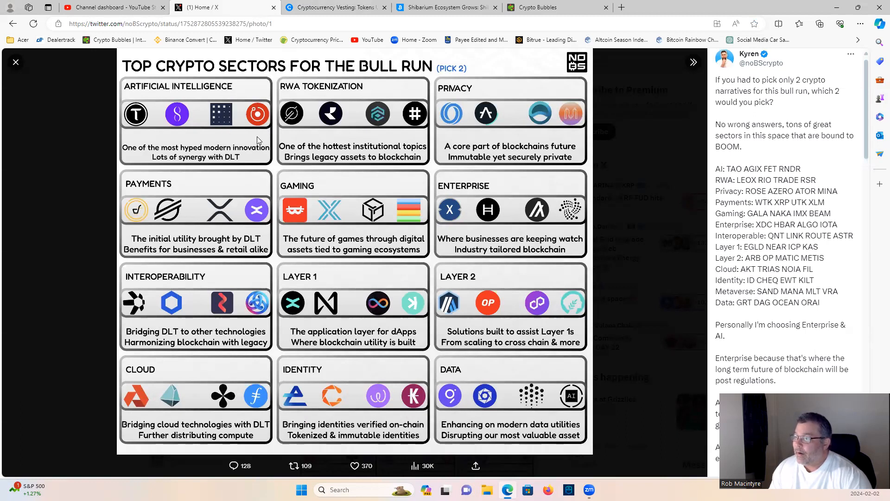
pyautogui.moveTo(418, 141)
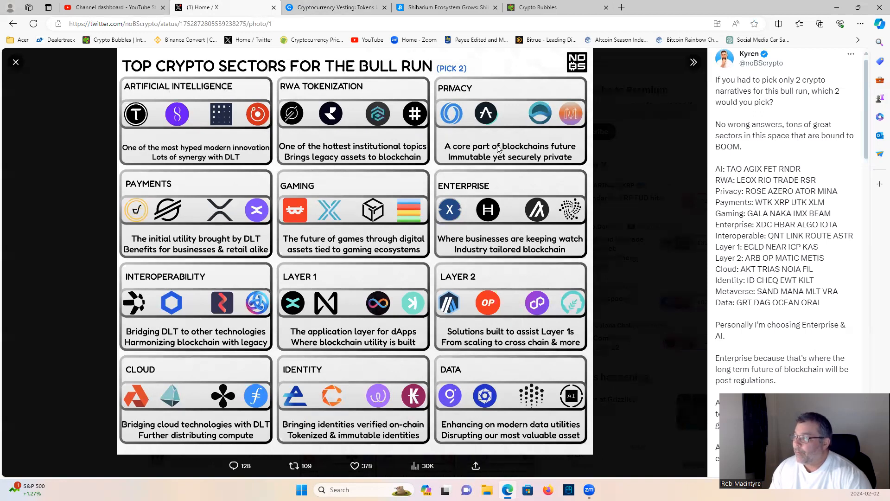
pyautogui.click(294, 466)
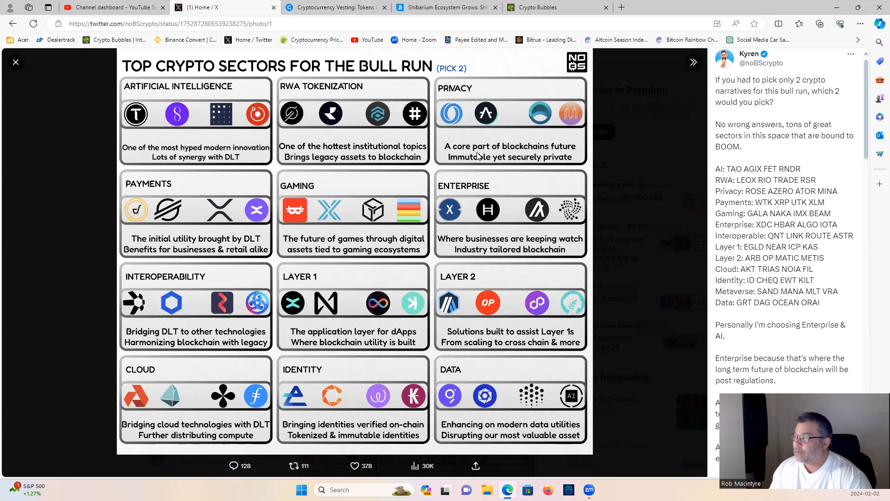
pyautogui.moveTo(485, 140)
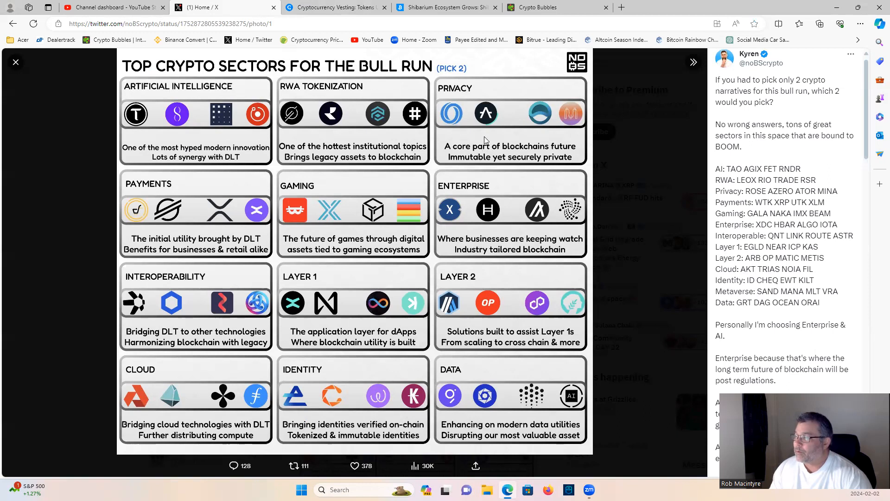
pyautogui.moveTo(578, 122)
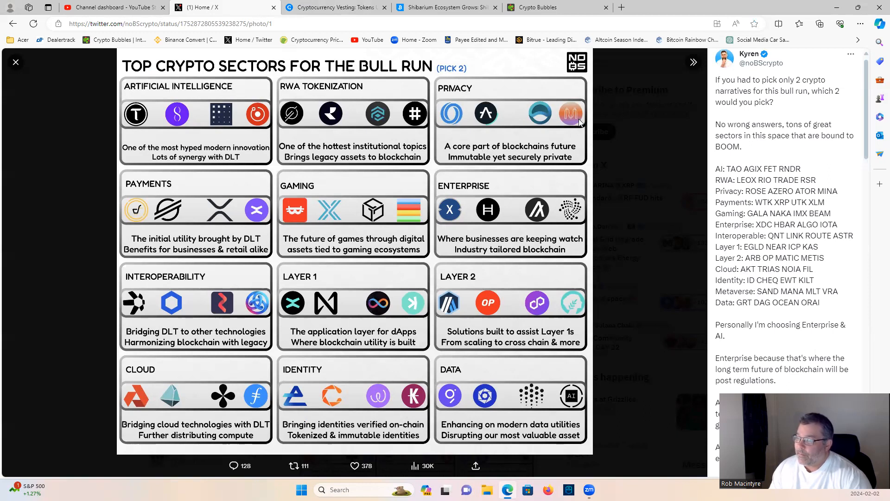
pyautogui.moveTo(578, 121)
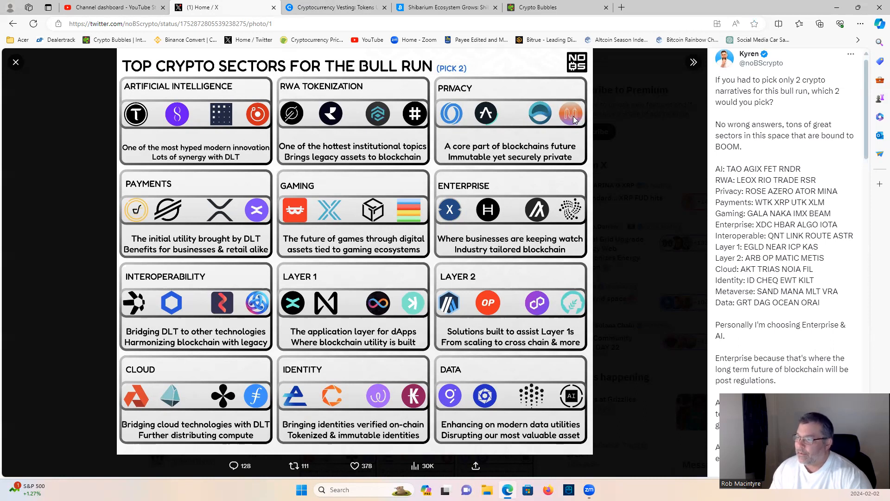
pyautogui.moveTo(214, 219)
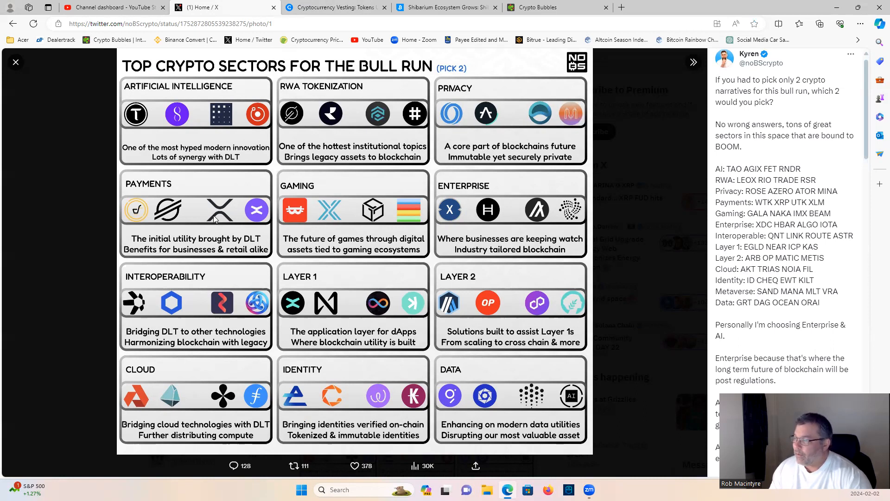
pyautogui.moveTo(412, 220)
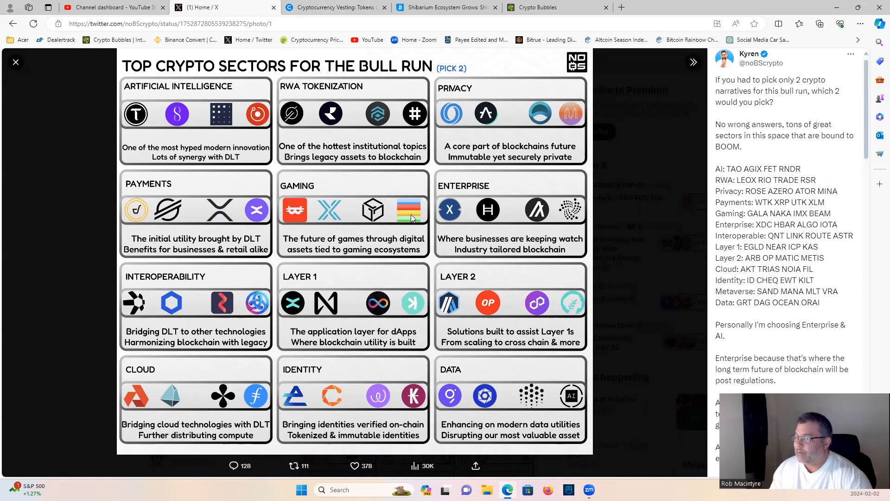
pyautogui.moveTo(507, 220)
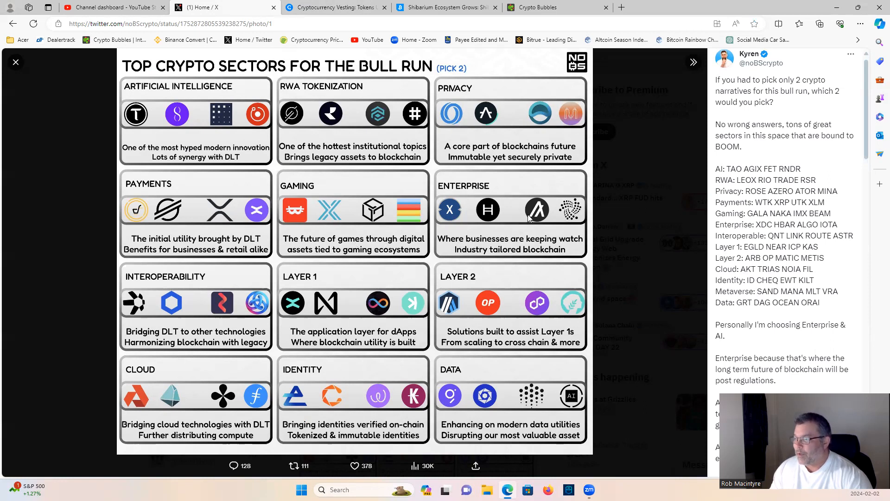
pyautogui.moveTo(513, 221)
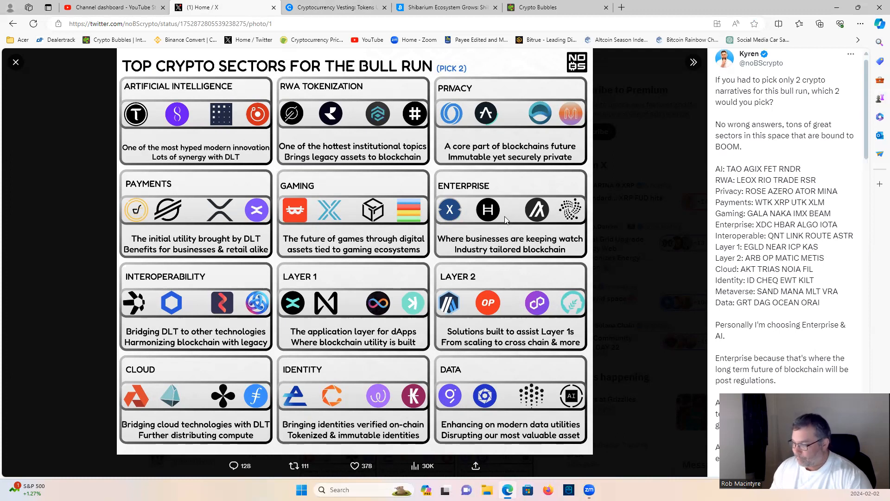
pyautogui.moveTo(517, 300)
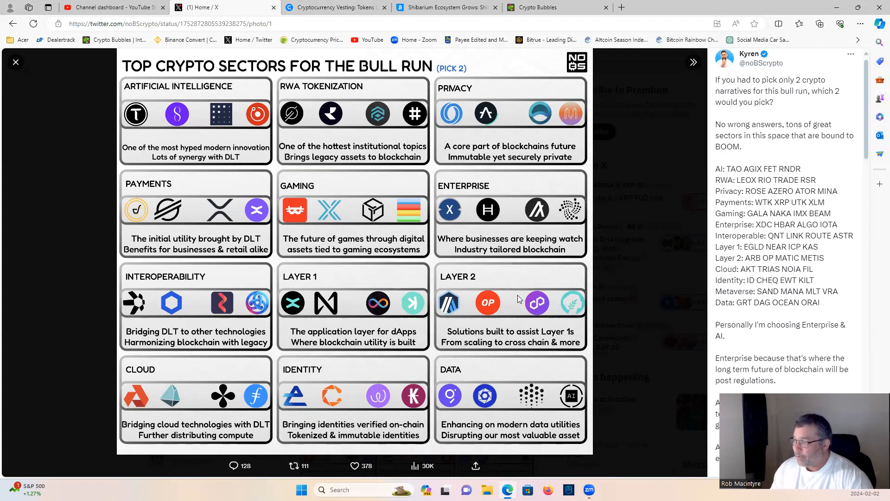
pyautogui.moveTo(517, 317)
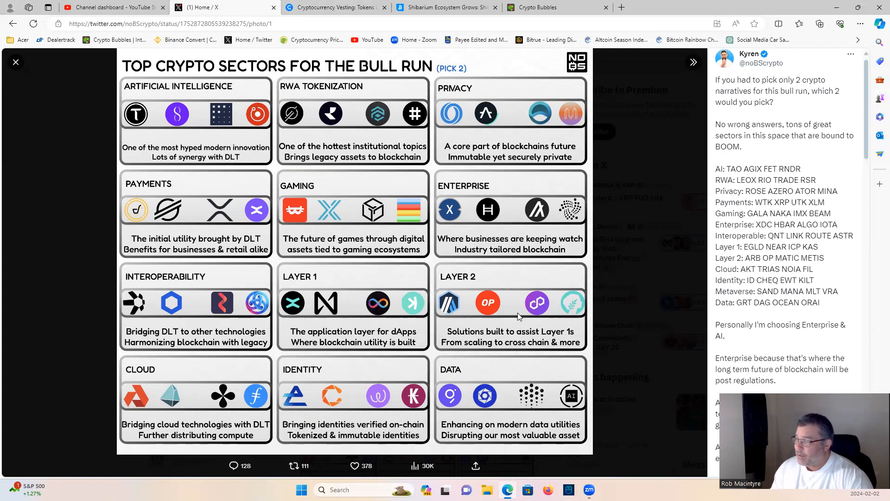
pyautogui.moveTo(478, 308)
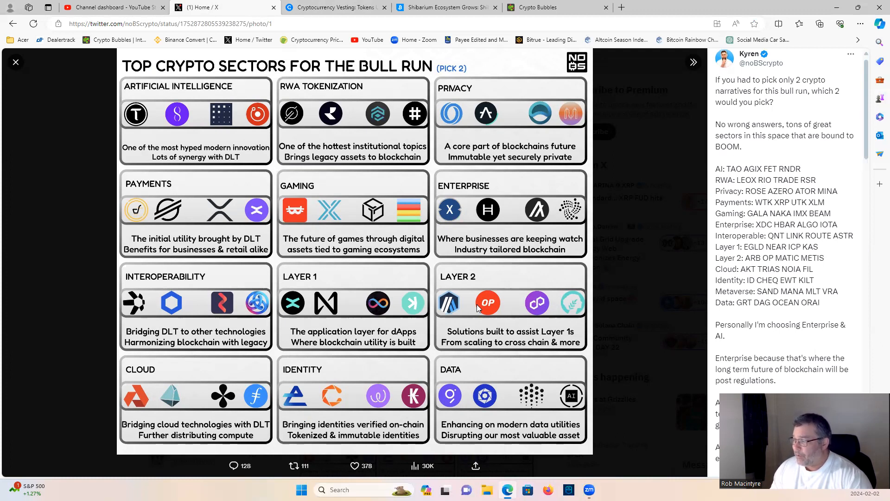
pyautogui.moveTo(395, 326)
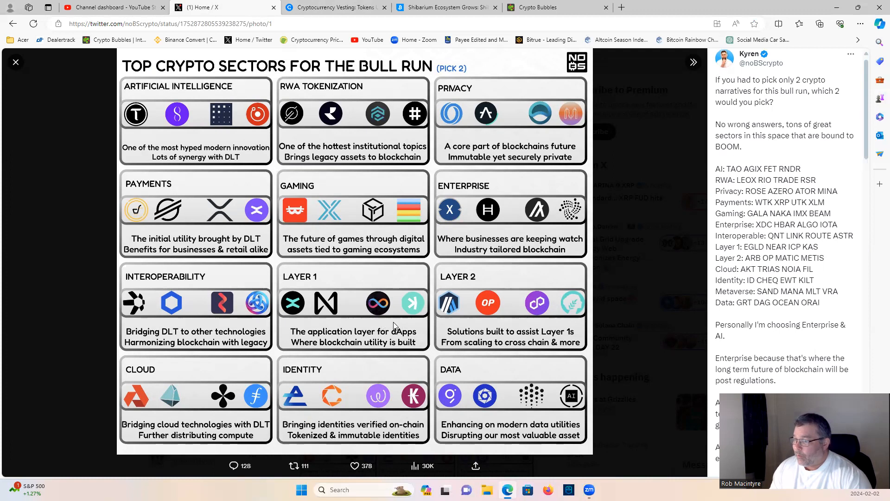
pyautogui.moveTo(368, 323)
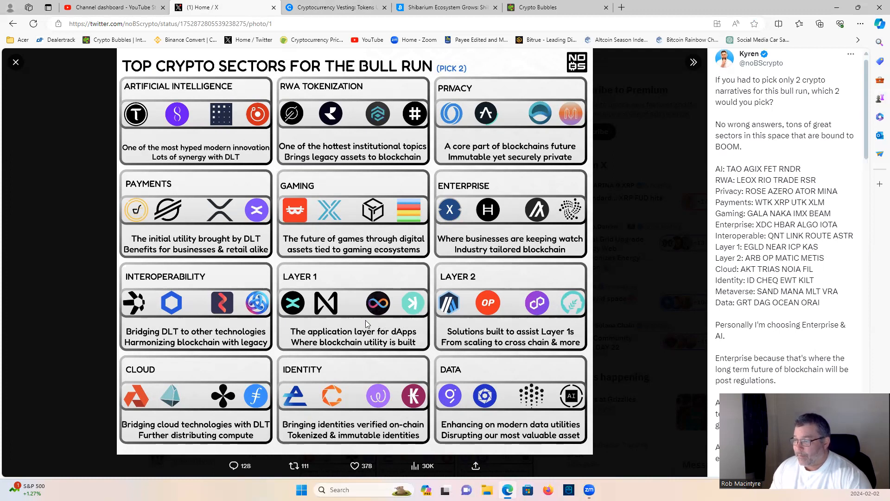
pyautogui.moveTo(346, 318)
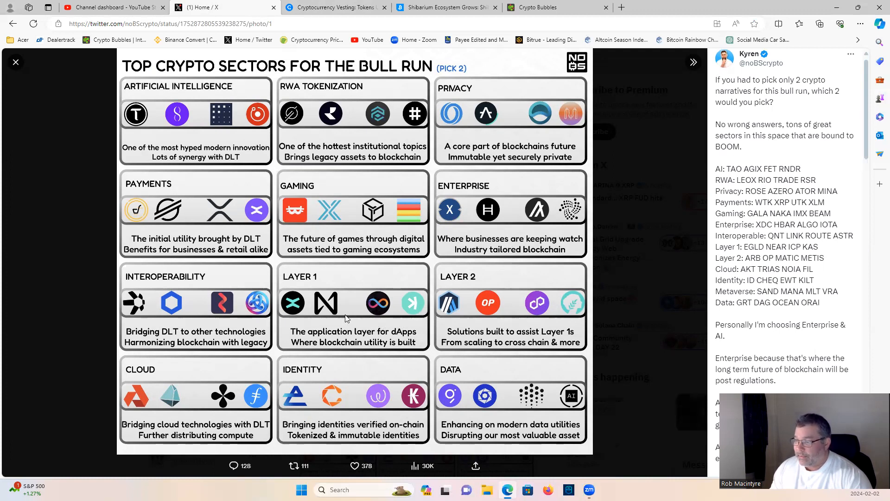
pyautogui.moveTo(193, 334)
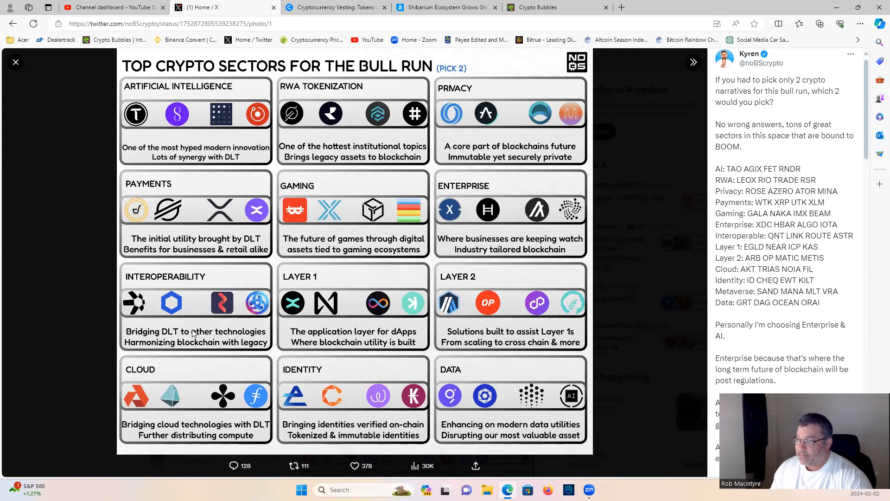
pyautogui.moveTo(145, 324)
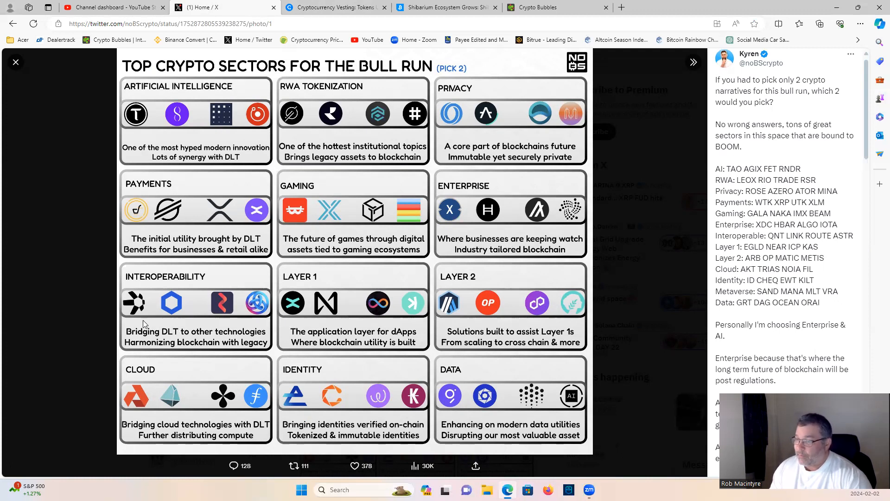
pyautogui.moveTo(177, 320)
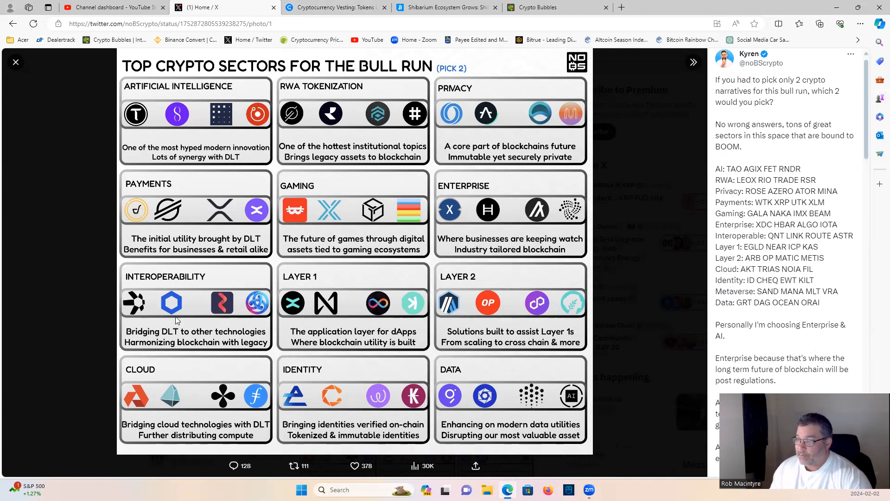
pyautogui.moveTo(199, 310)
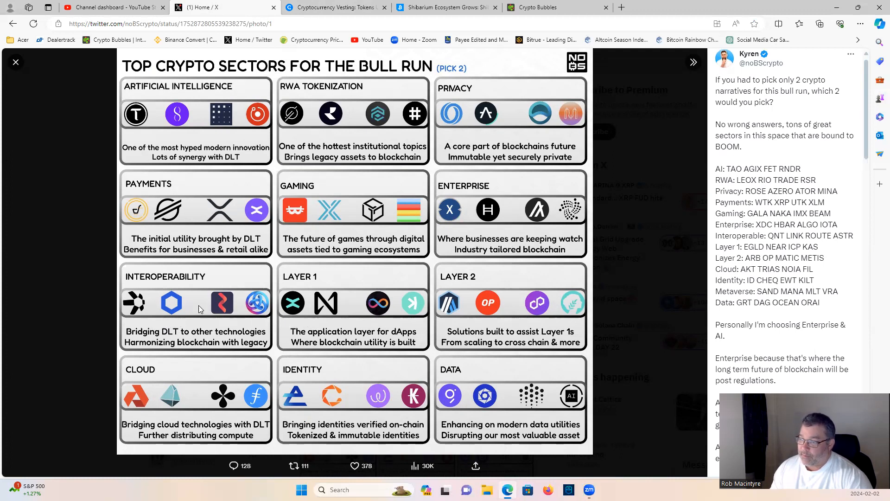
pyautogui.moveTo(243, 323)
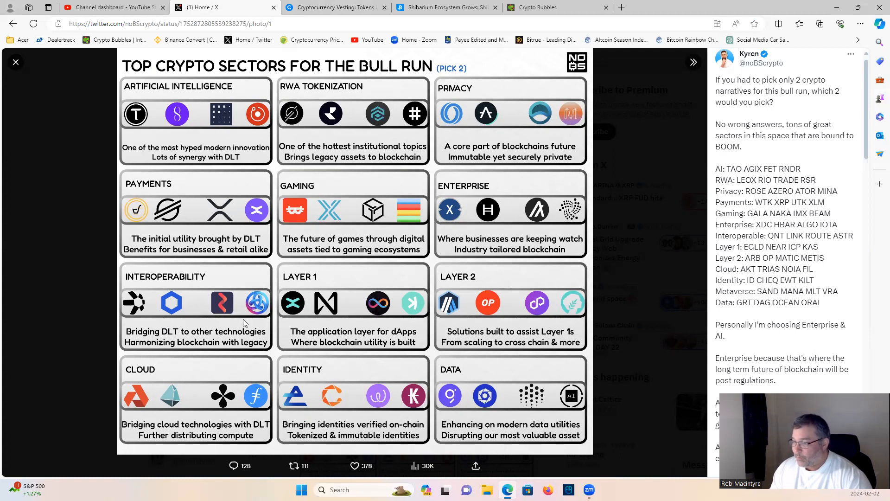
pyautogui.moveTo(238, 314)
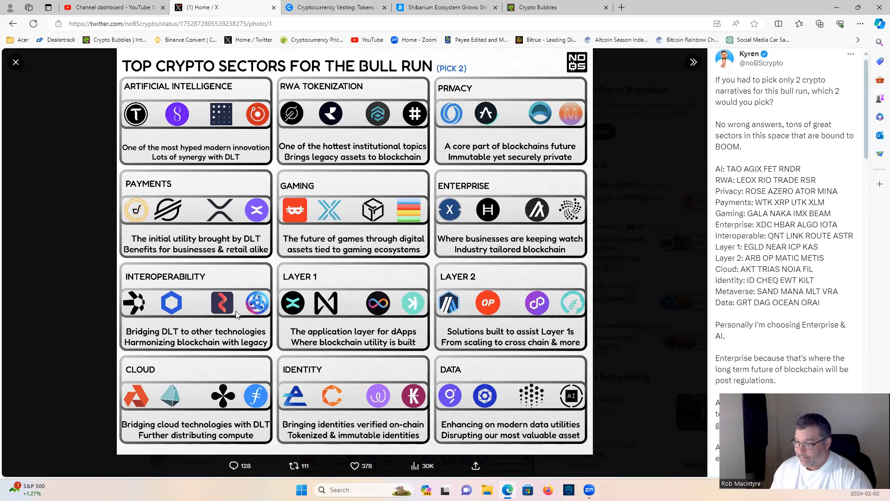
pyautogui.moveTo(335, 431)
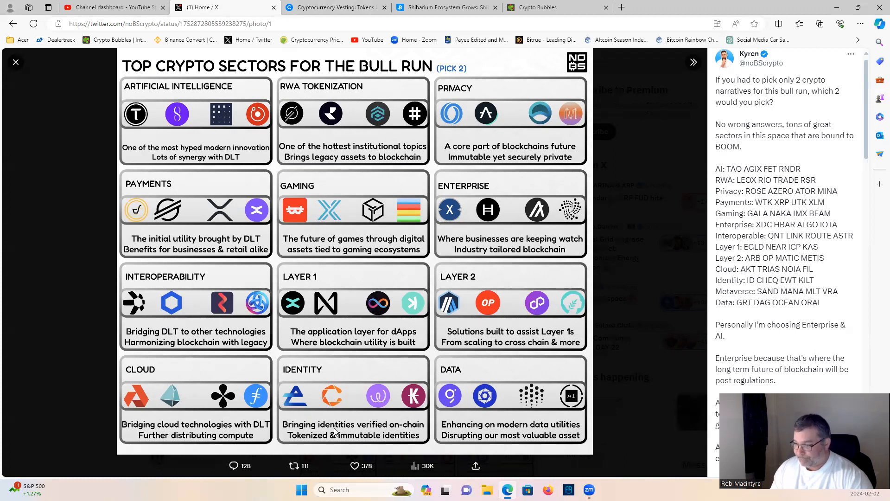
pyautogui.moveTo(269, 371)
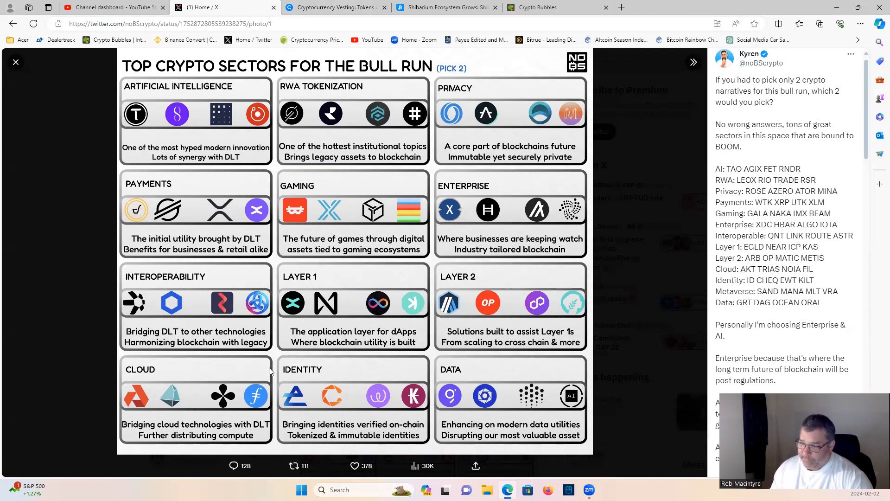
pyautogui.moveTo(258, 403)
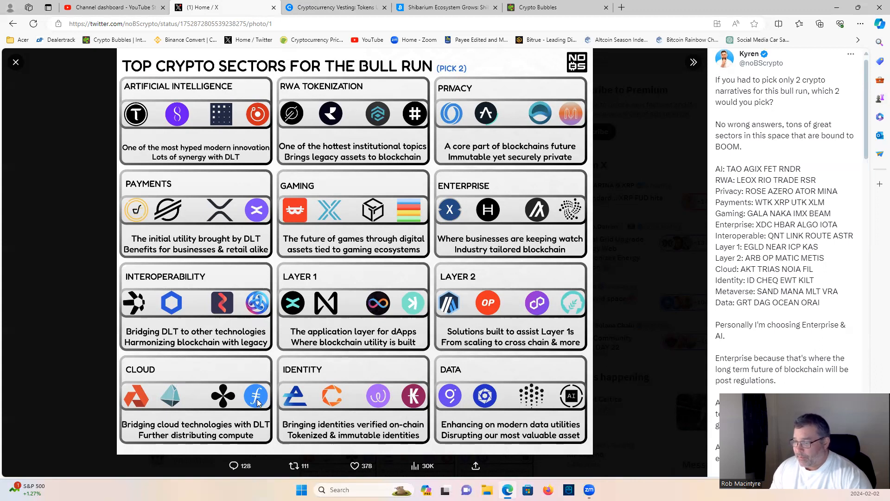
pyautogui.moveTo(353, 339)
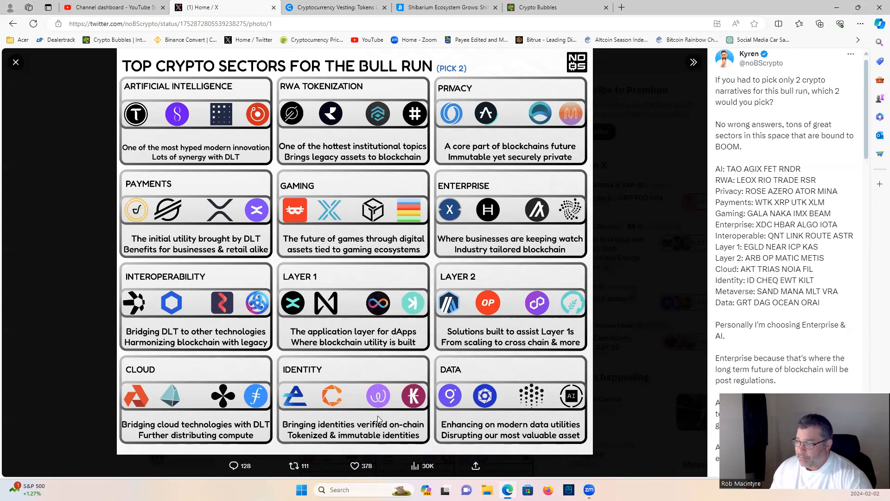
pyautogui.moveTo(379, 410)
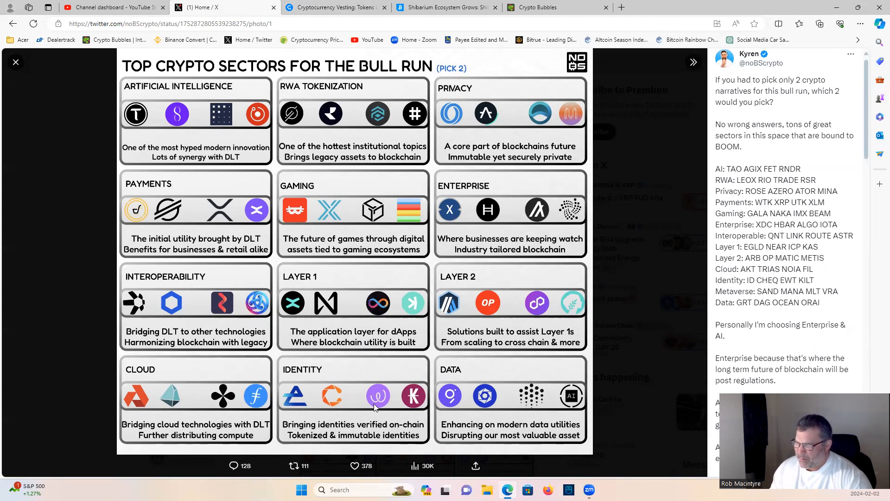
pyautogui.moveTo(368, 365)
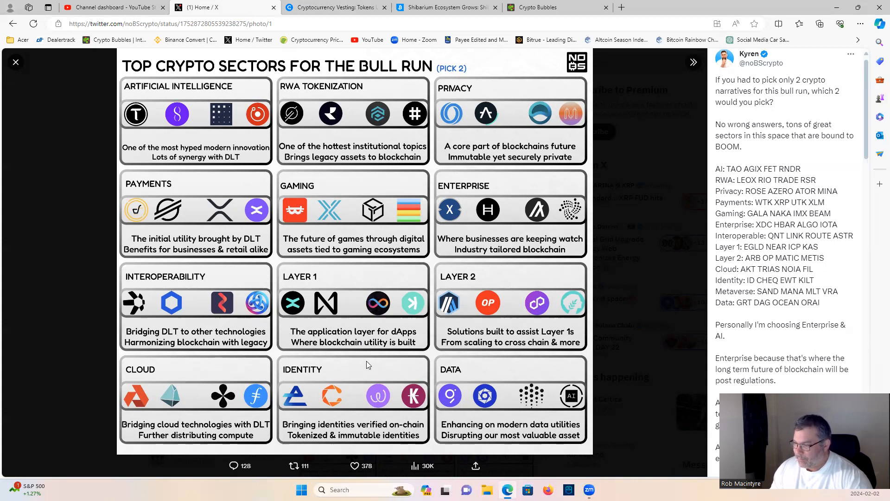
pyautogui.moveTo(326, 399)
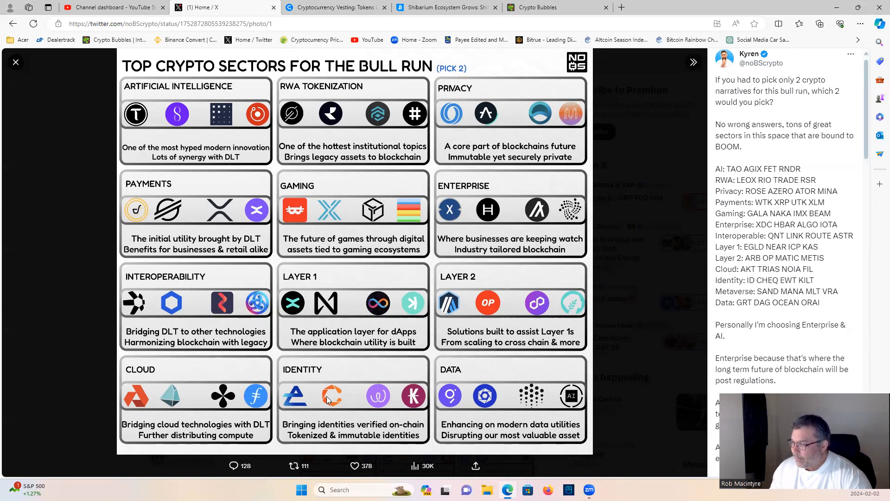
pyautogui.moveTo(386, 377)
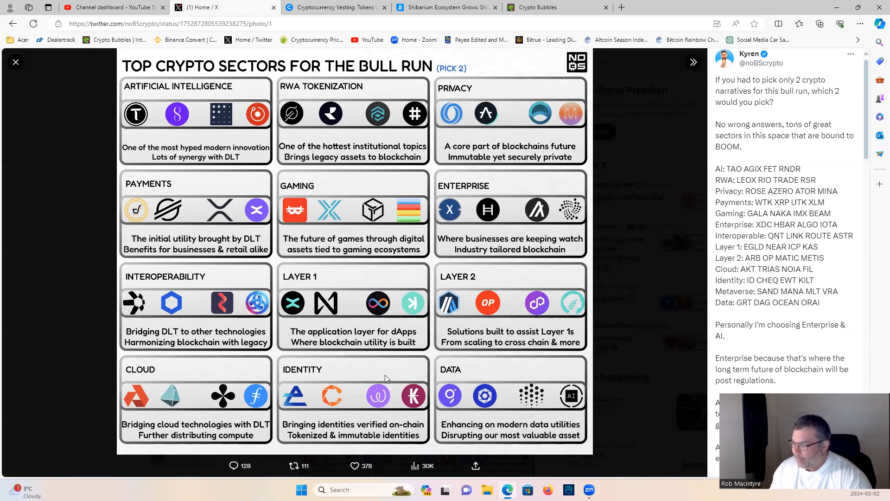
pyautogui.moveTo(386, 376)
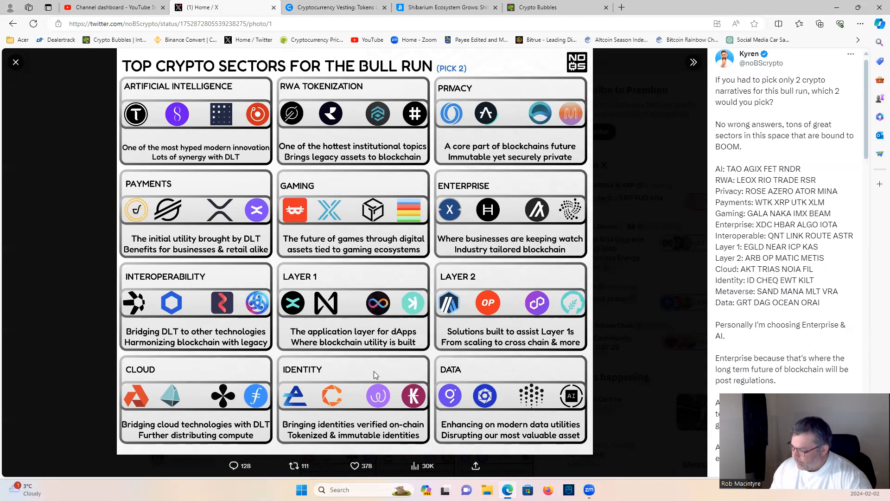
pyautogui.moveTo(484, 366)
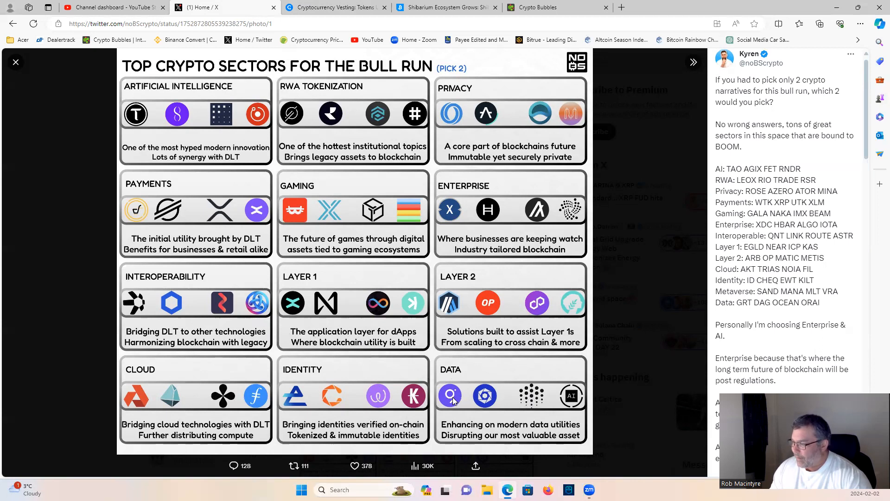
pyautogui.moveTo(610, 256)
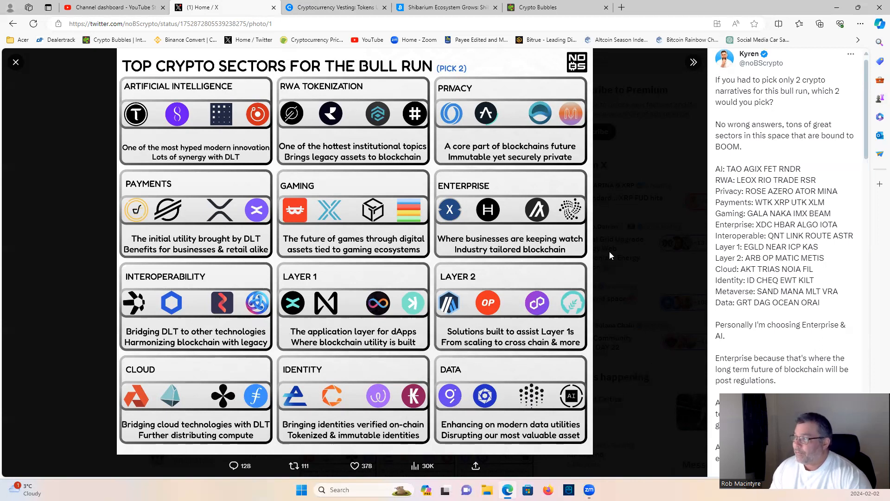
pyautogui.moveTo(443, 173)
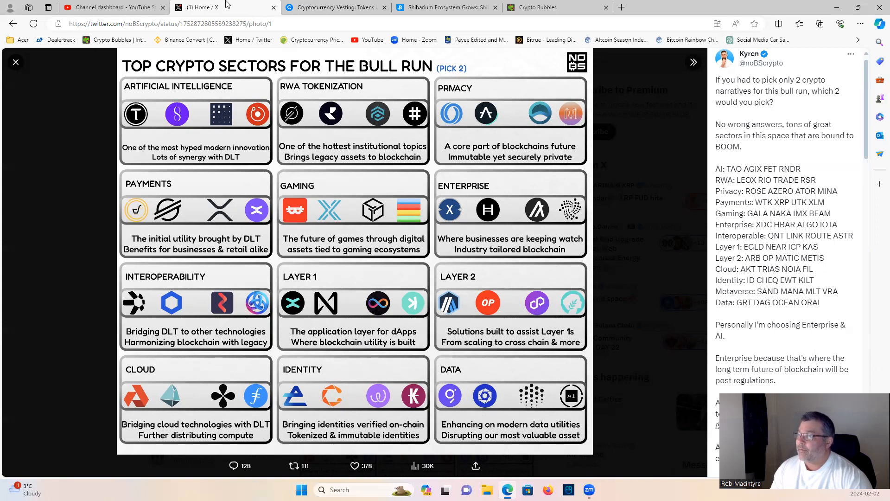
# Step: Switch to Bitcoinist's Shibarium partner article and move past the hero image to its K9 Finance opening
pyautogui.click(446, 7)
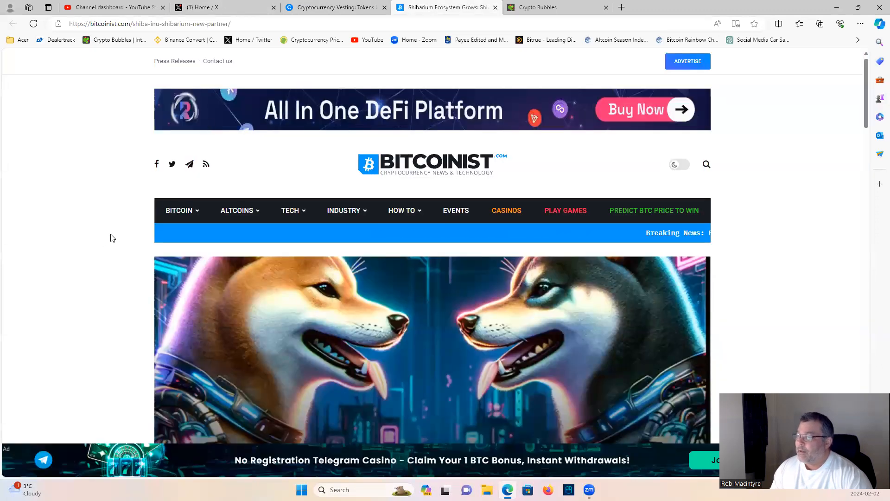
pyautogui.scroll(-3)
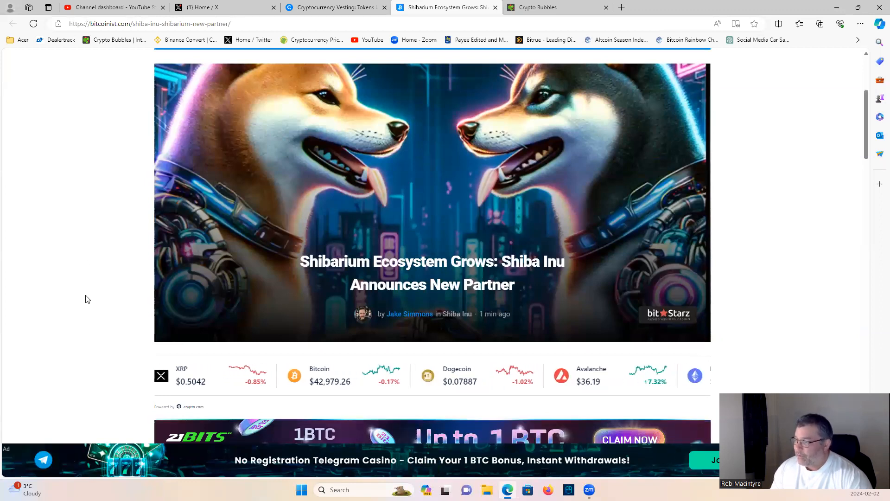
pyautogui.scroll(-3)
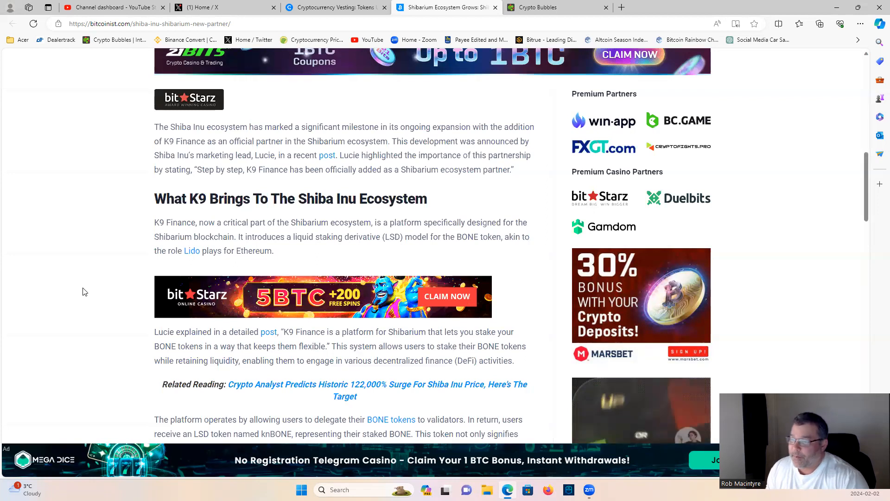
# Step: Read the 'What K9 Brings To The Shiba Inu Ecosystem' section on liquid staking of BONE tokens
pyautogui.scroll(-3)
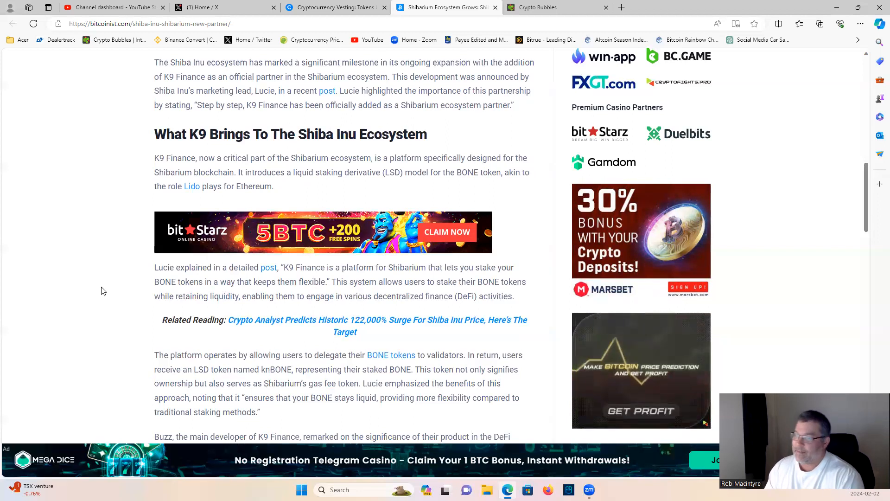
pyautogui.scroll(-3)
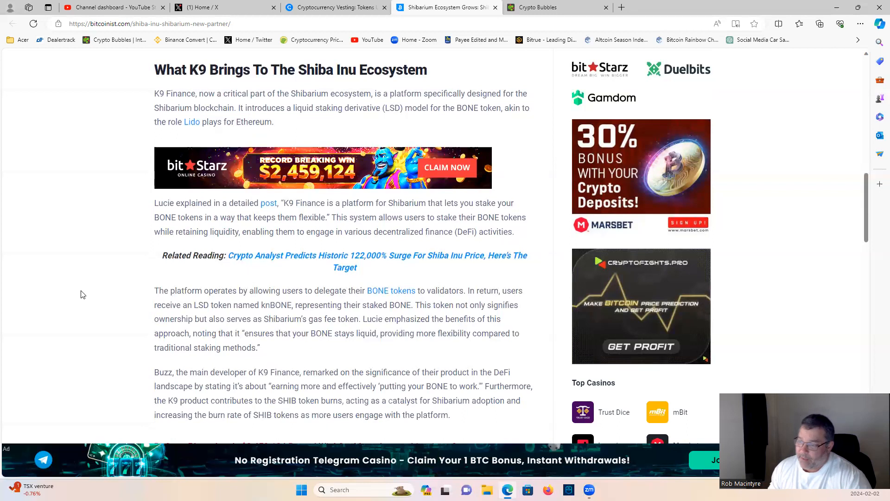
pyautogui.scroll(-3)
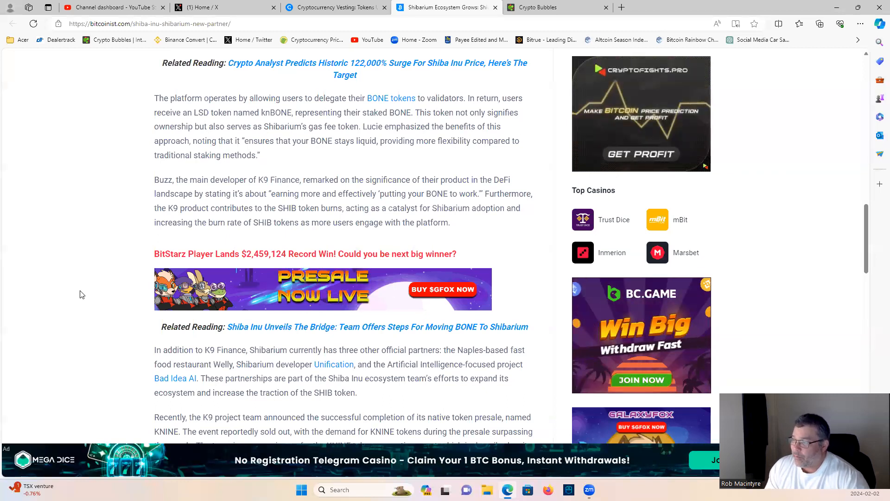
# Step: Read past Shibarium's other partners and the KNINE presale to the SHIB price analysis at $0.00000904 and its chart
pyautogui.scroll(-3)
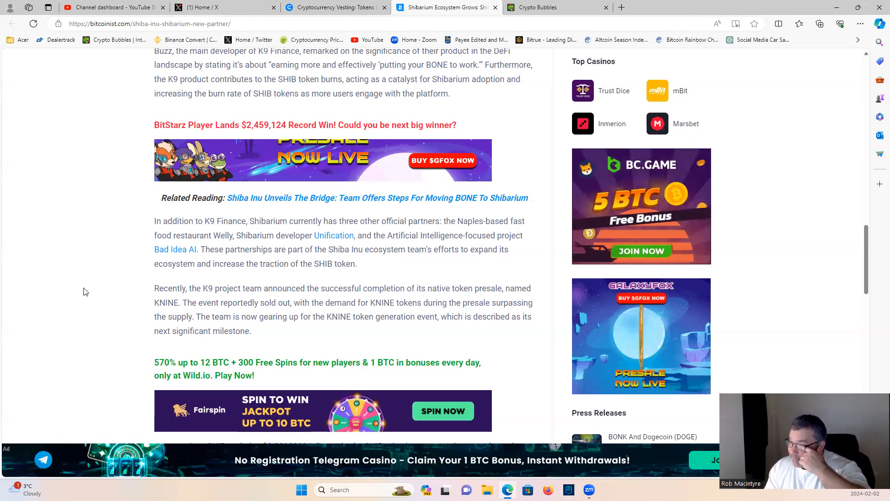
pyautogui.scroll(-3)
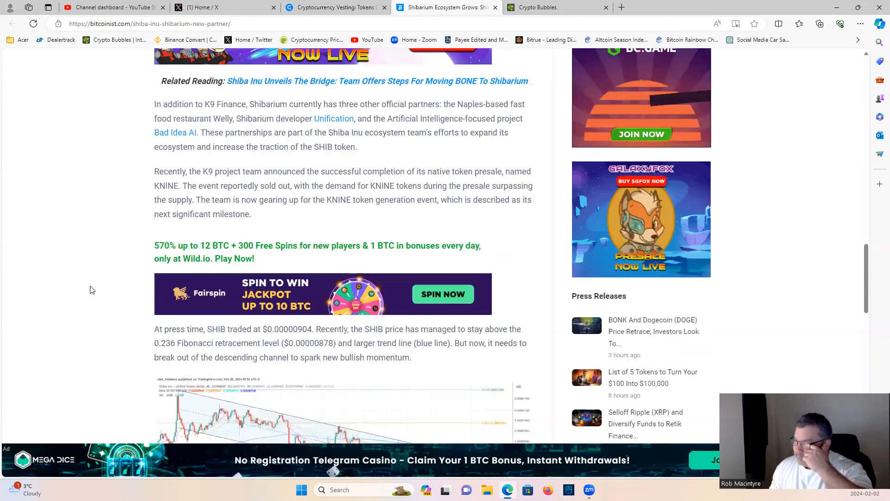
pyautogui.scroll(-3)
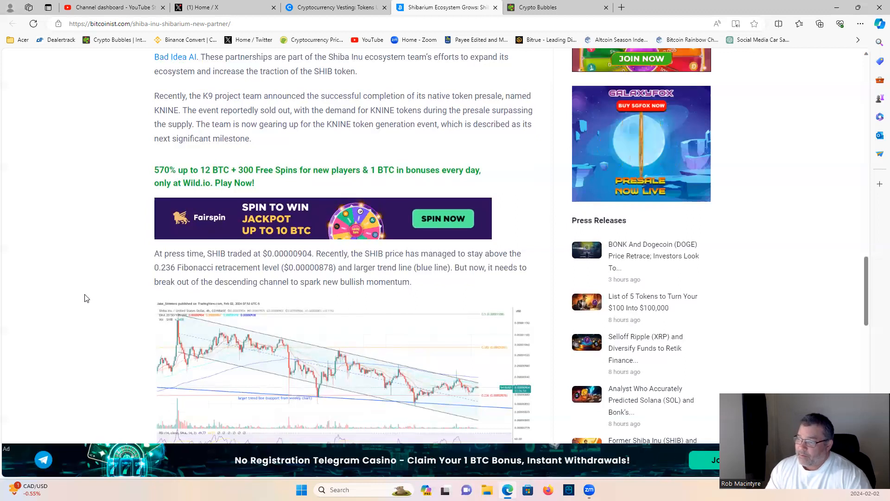
# Step: Reach the newsletter signup at the article's end, then return to the headline image and title
pyautogui.scroll(-3)
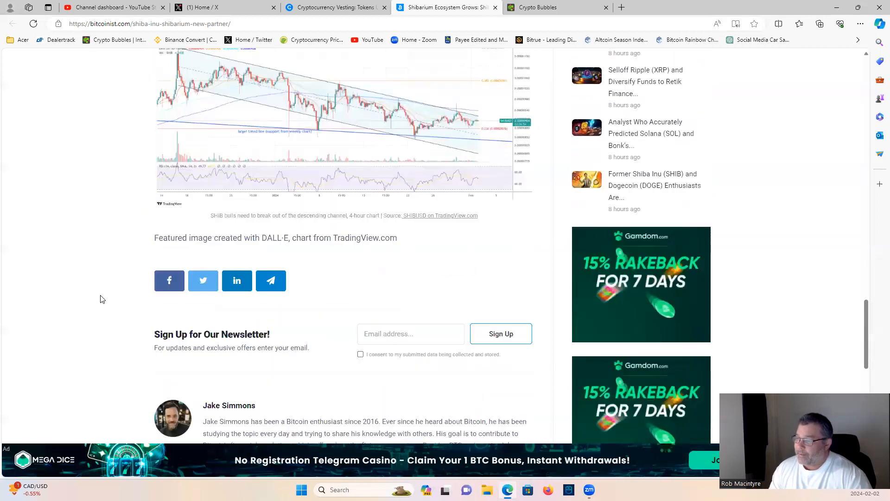
pyautogui.scroll(3)
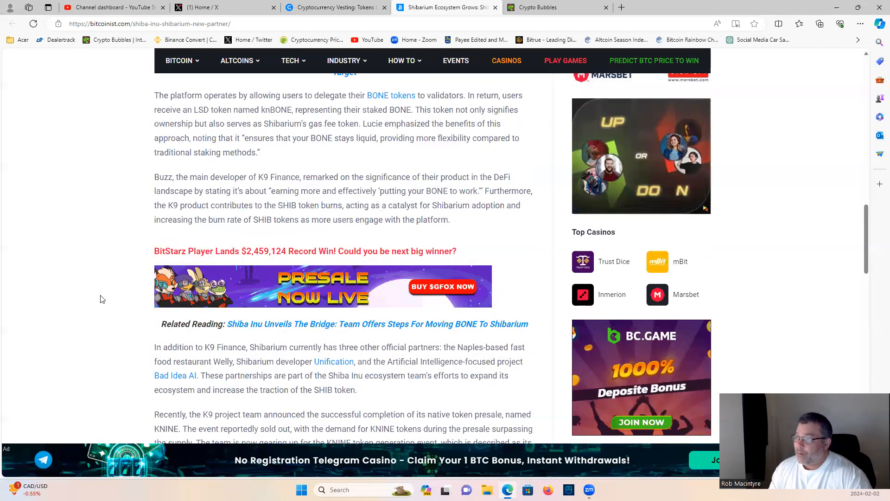
pyautogui.scroll(3)
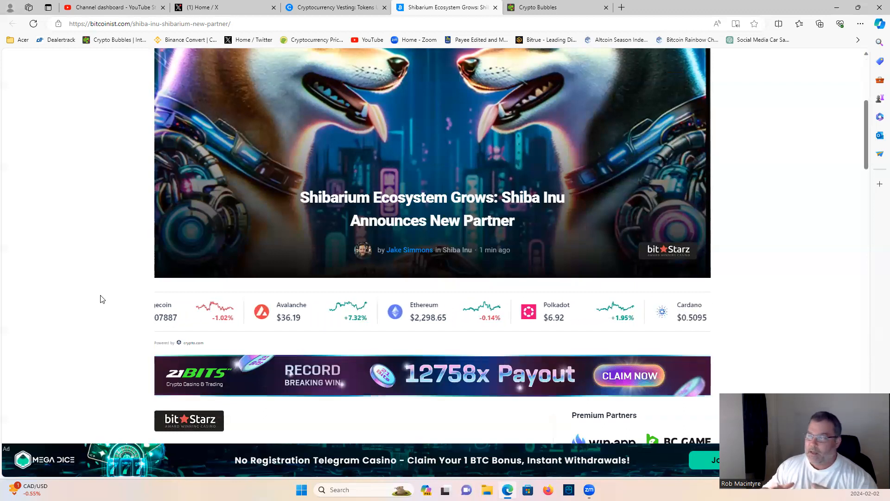
pyautogui.scroll(3)
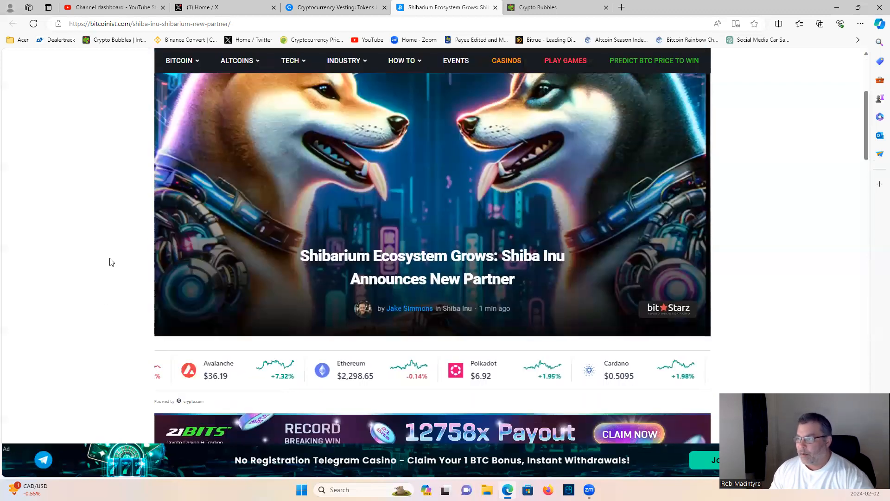